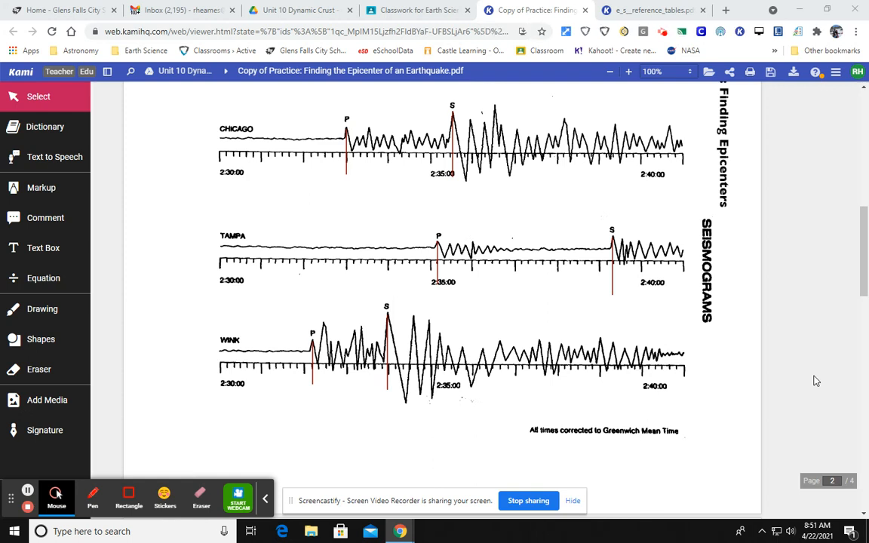
mouse_move(863, 330)
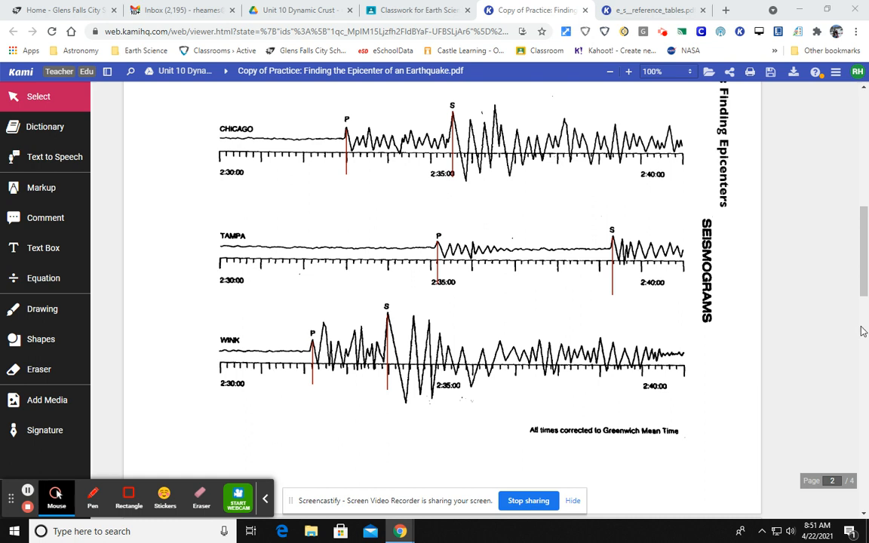
mouse_move(760, 317)
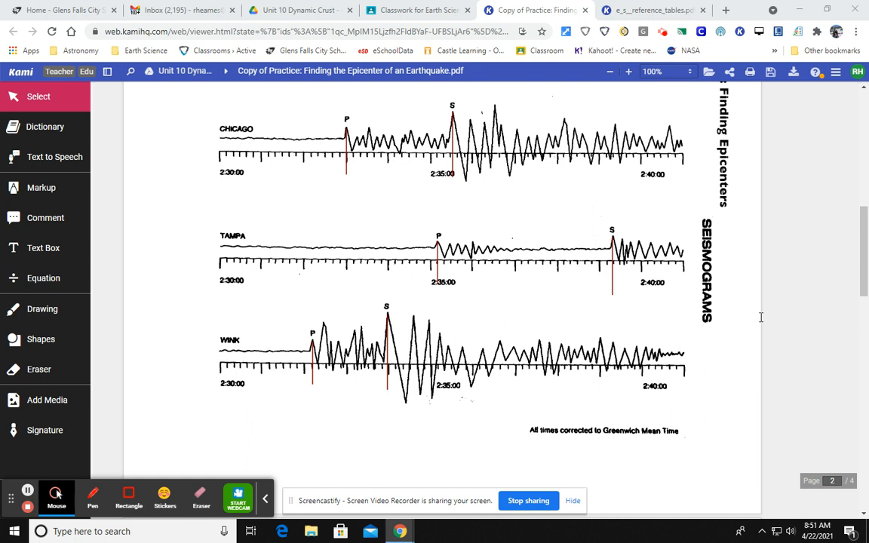
- Draw a red oval around the CHICAGO station label using the Shapes tool
left_click(41, 338)
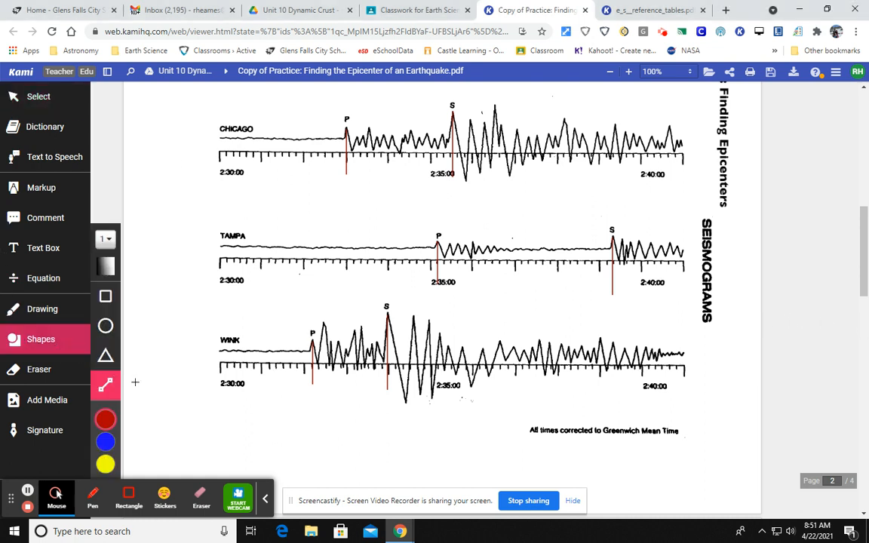
left_click_drag(195, 111, 265, 148)
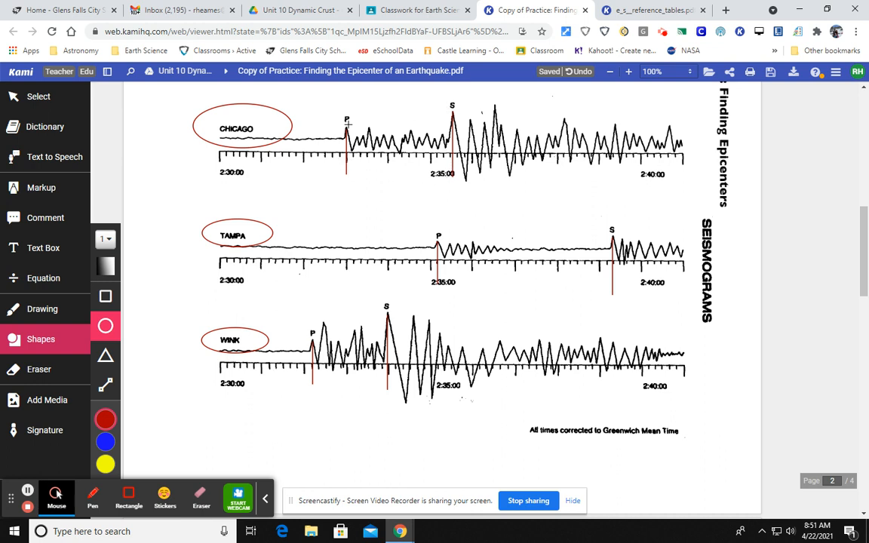
mouse_move(441, 175)
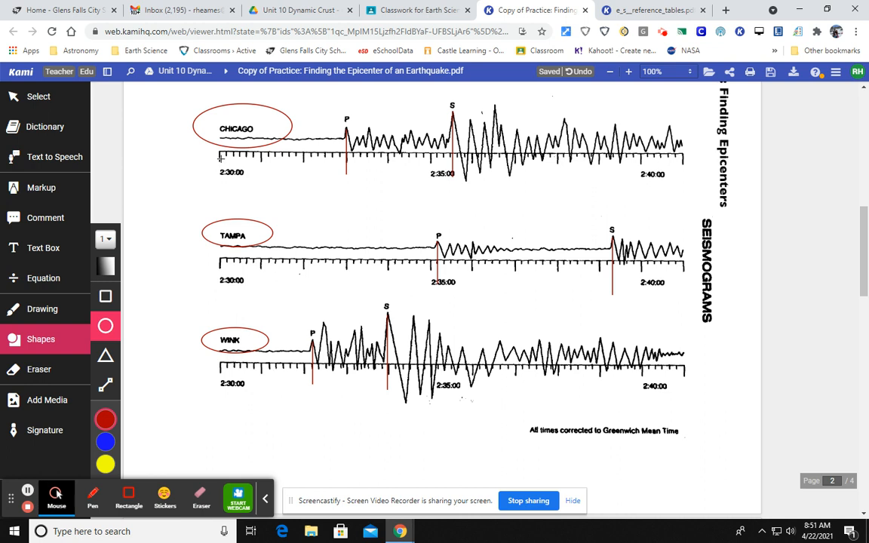
mouse_move(391, 191)
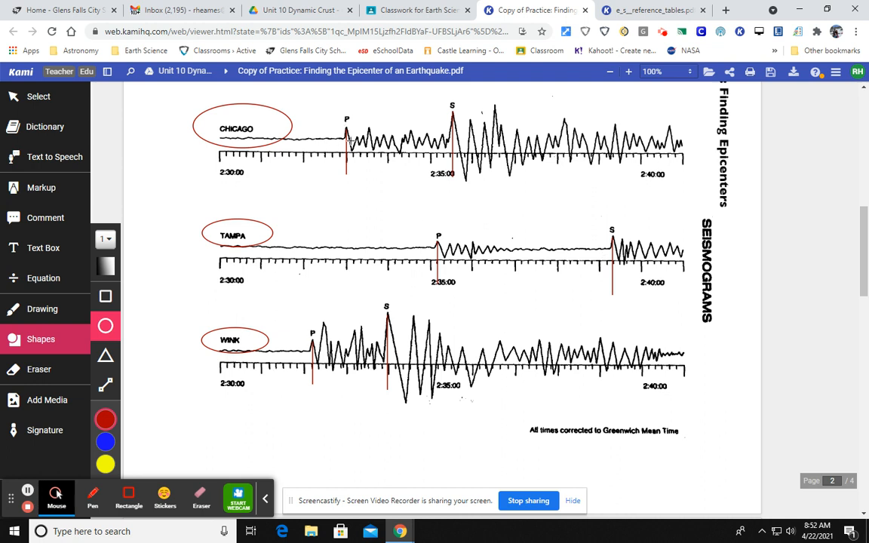
mouse_move(263, 123)
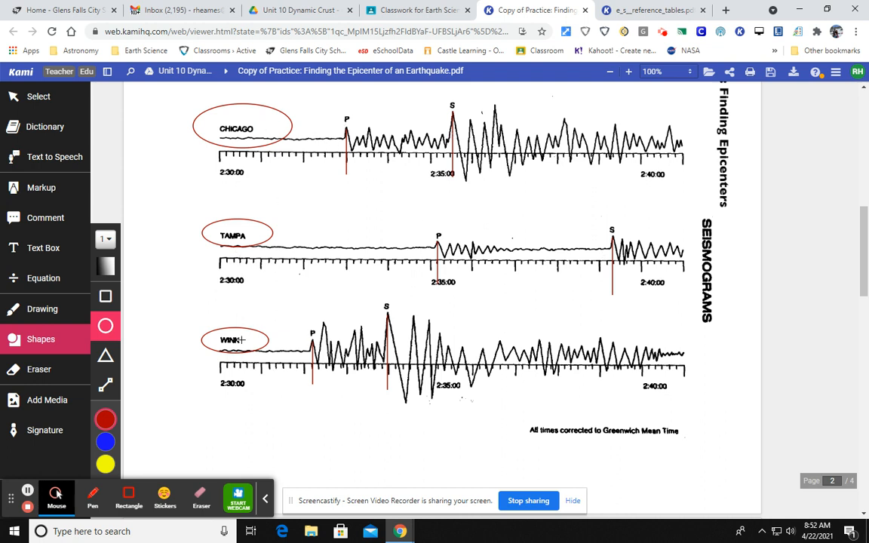
- Scroll up to the page-1 data table and bring up the document options
scroll("up", 3)
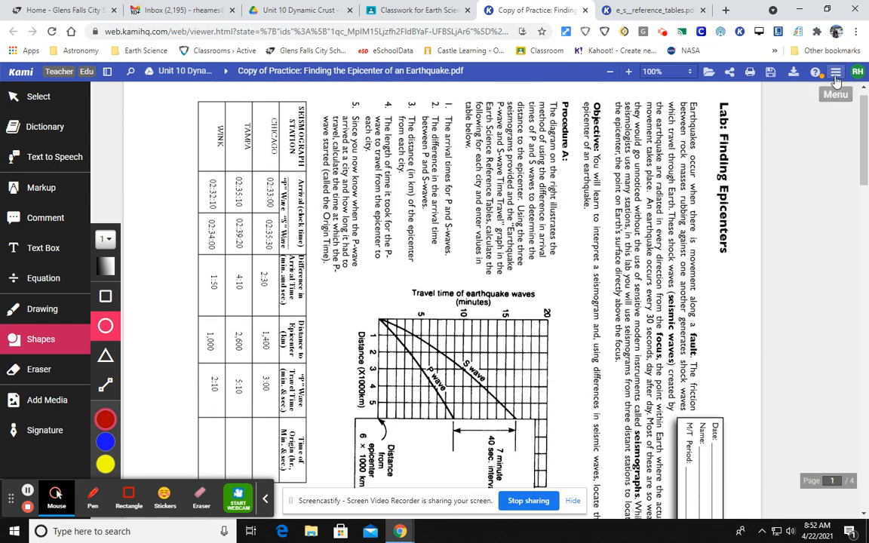
left_click(836, 72)
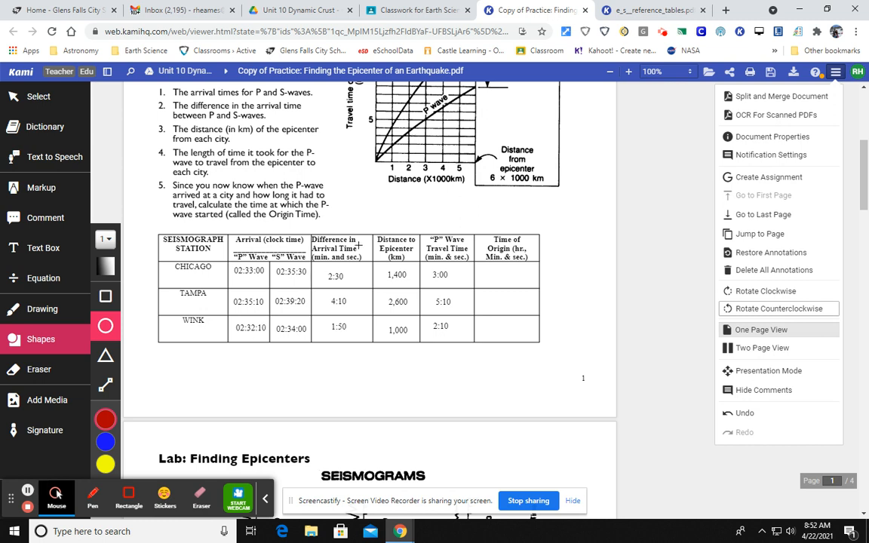
mouse_move(395, 292)
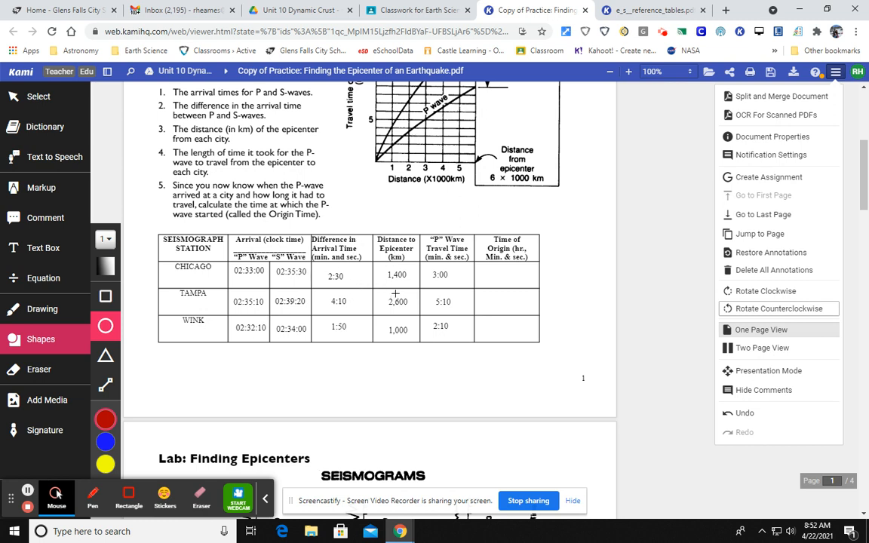
mouse_move(438, 305)
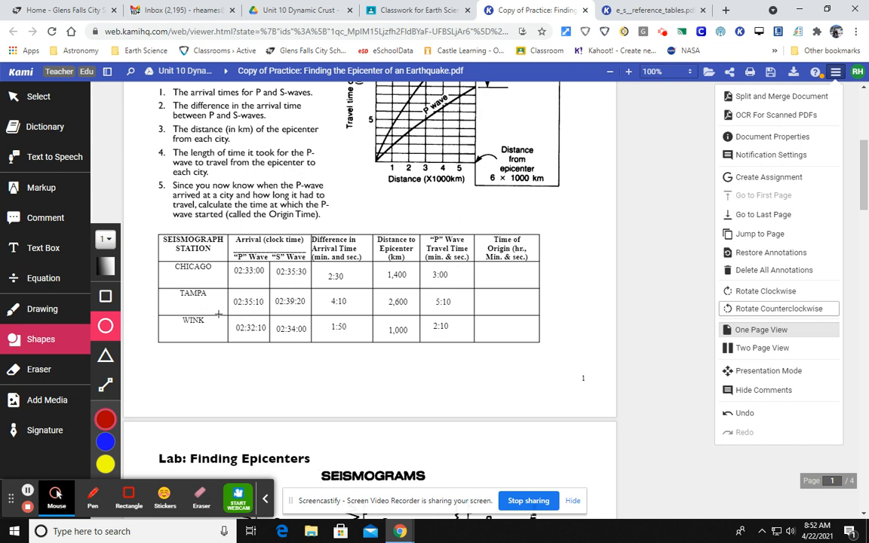
mouse_move(229, 287)
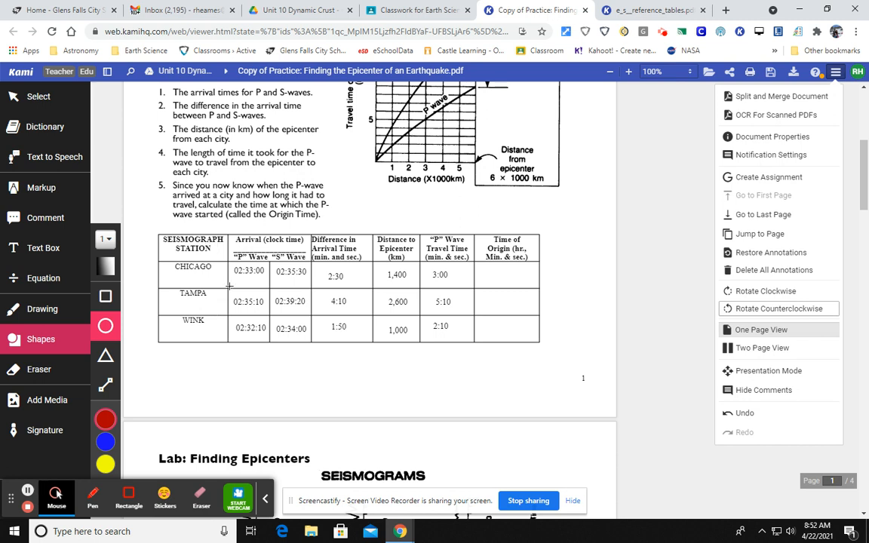
mouse_move(222, 271)
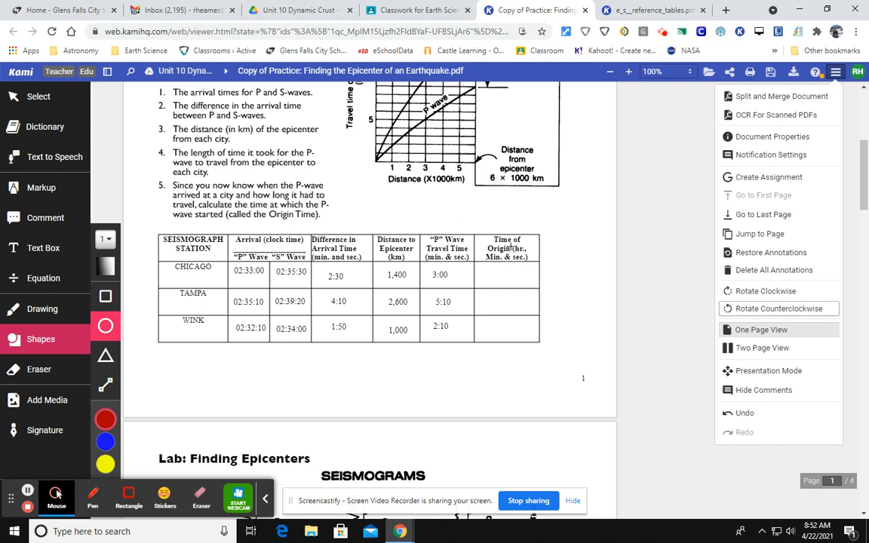
mouse_move(256, 381)
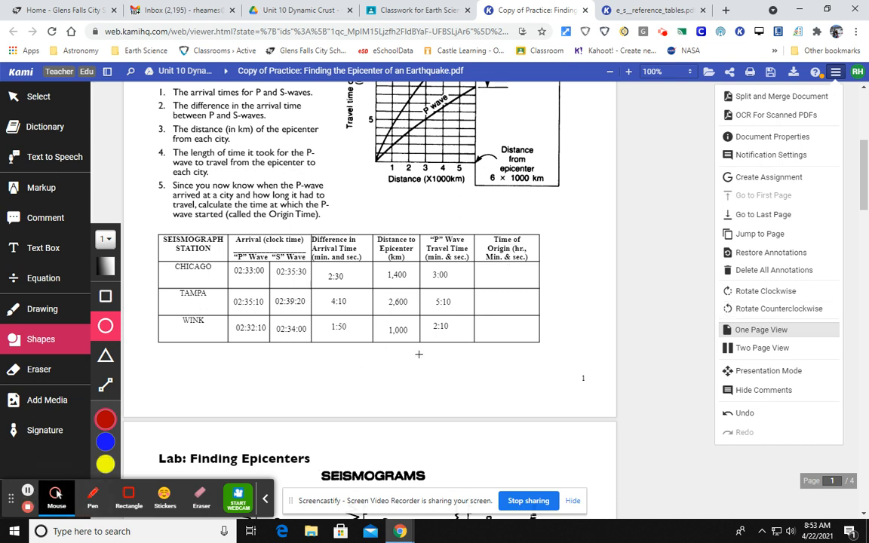
mouse_move(486, 264)
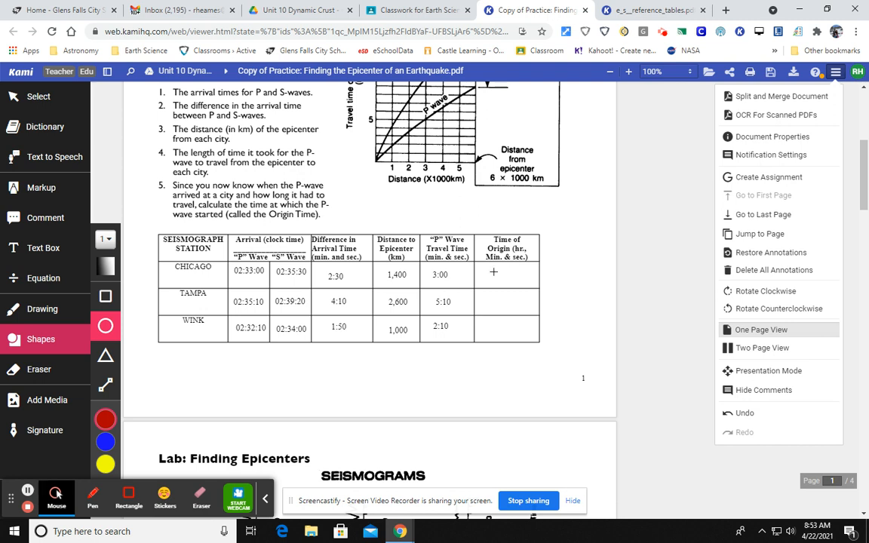
mouse_move(367, 347)
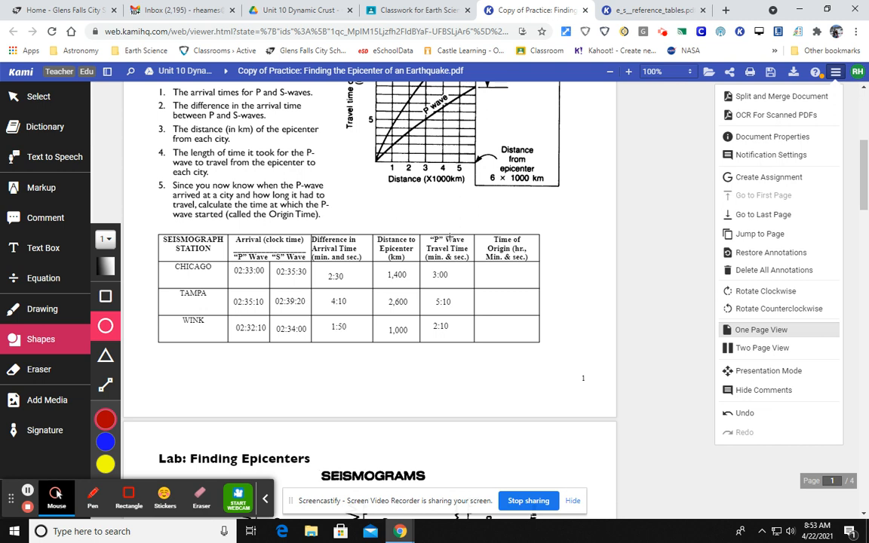
mouse_move(459, 270)
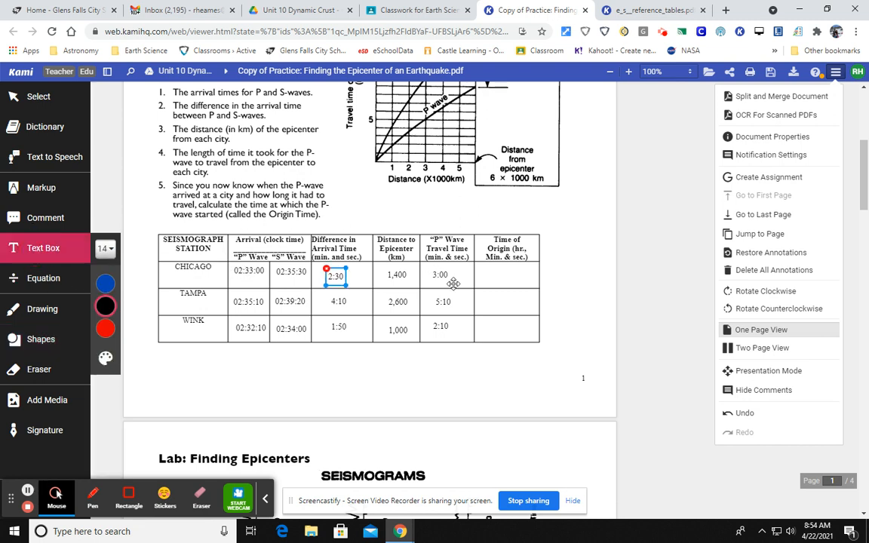
- Enter 2:30:00 as Chicago's Time of Origin in the table
left_click(507, 275)
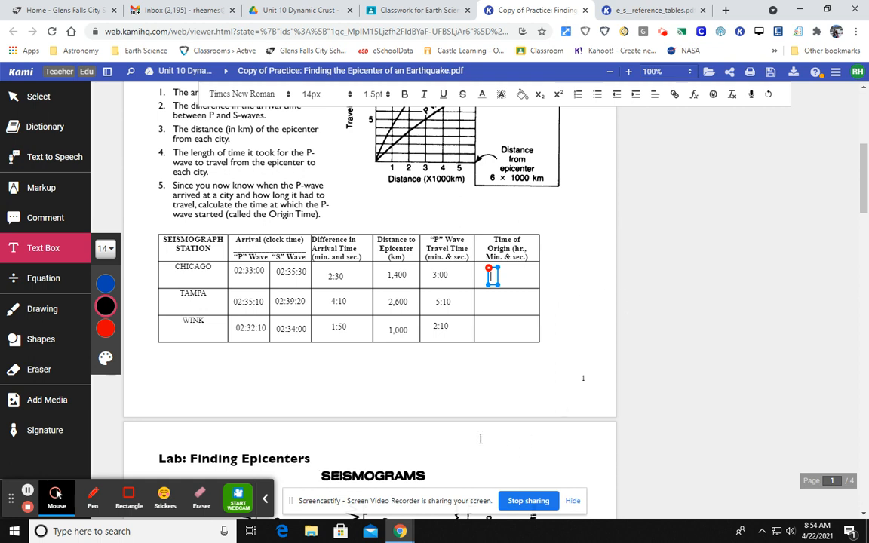
type("2")
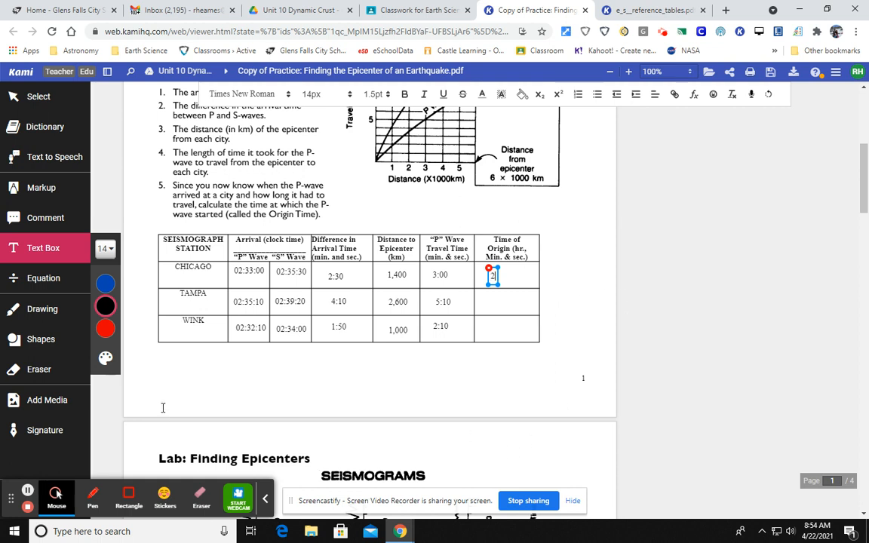
type("2:30")
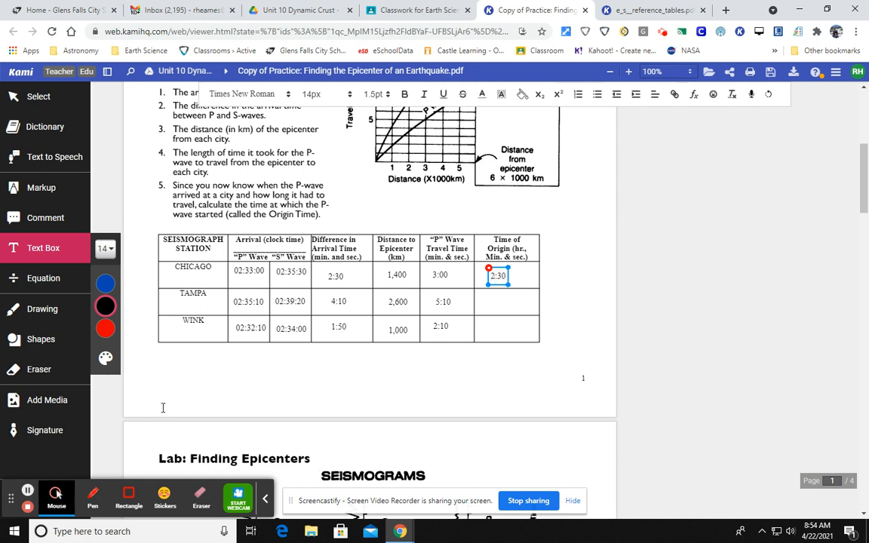
type(":00")
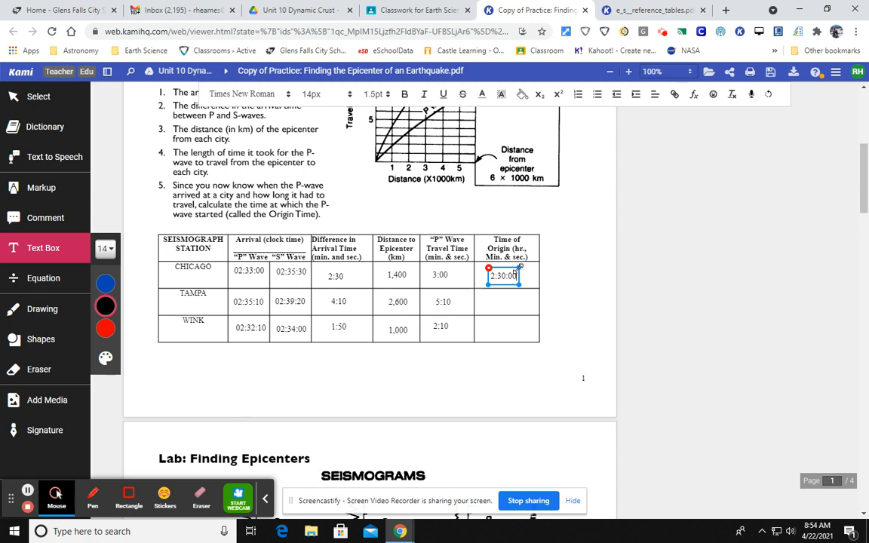
mouse_move(514, 305)
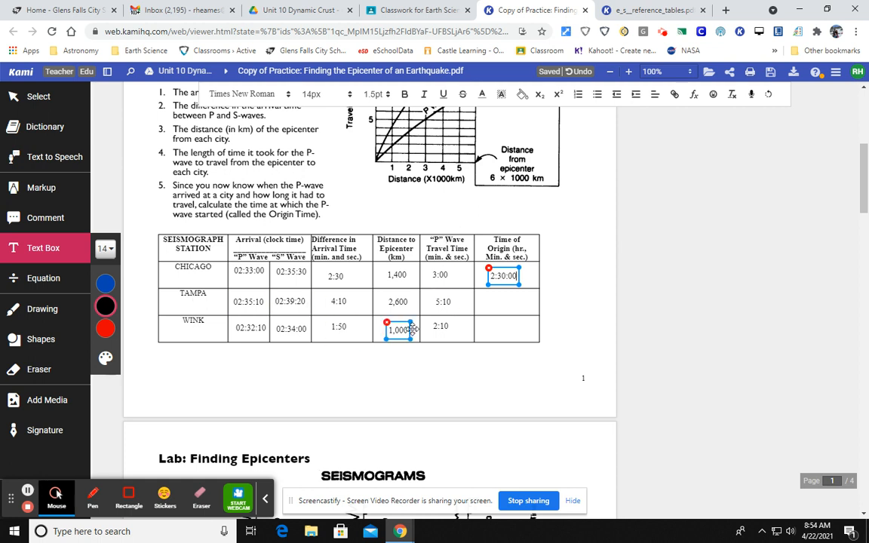
left_click(444, 302)
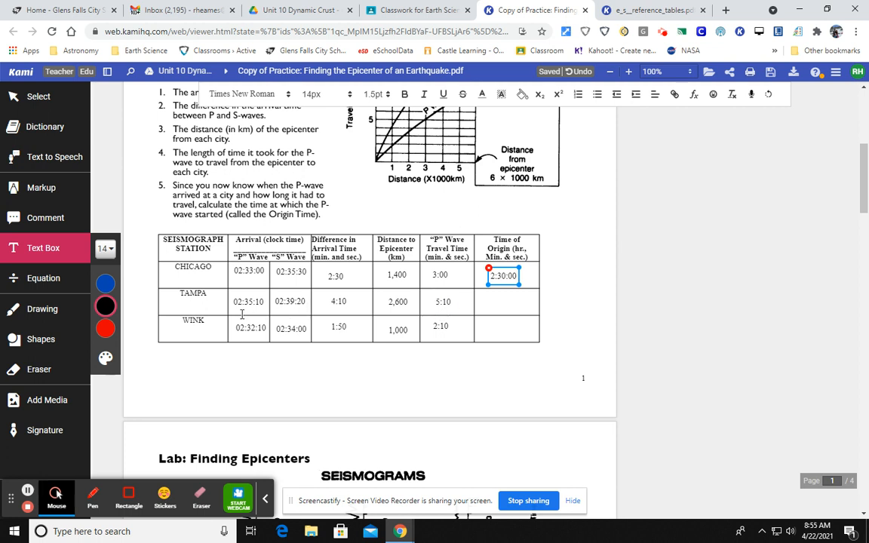
- Enter 2:30:00 as Tampa's Time of Origin after checking its P-wave arrival
left_click(247, 302)
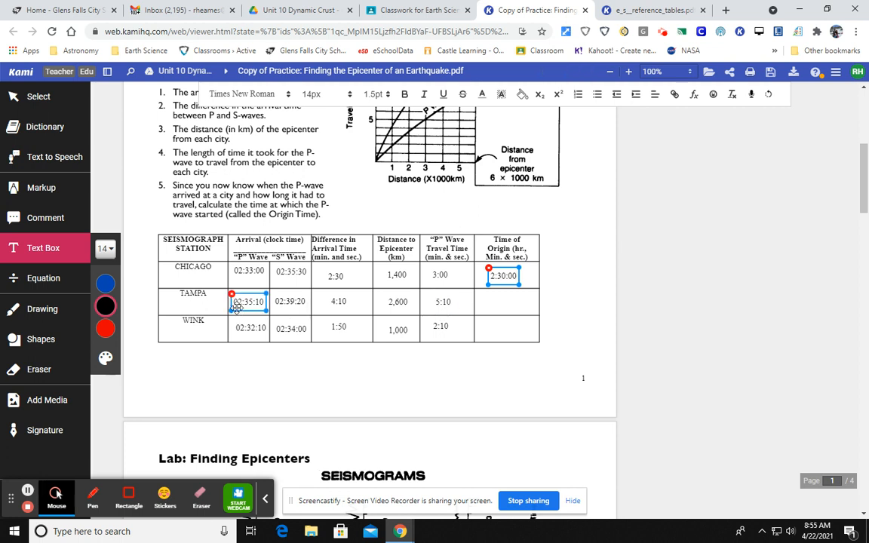
mouse_move(237, 311)
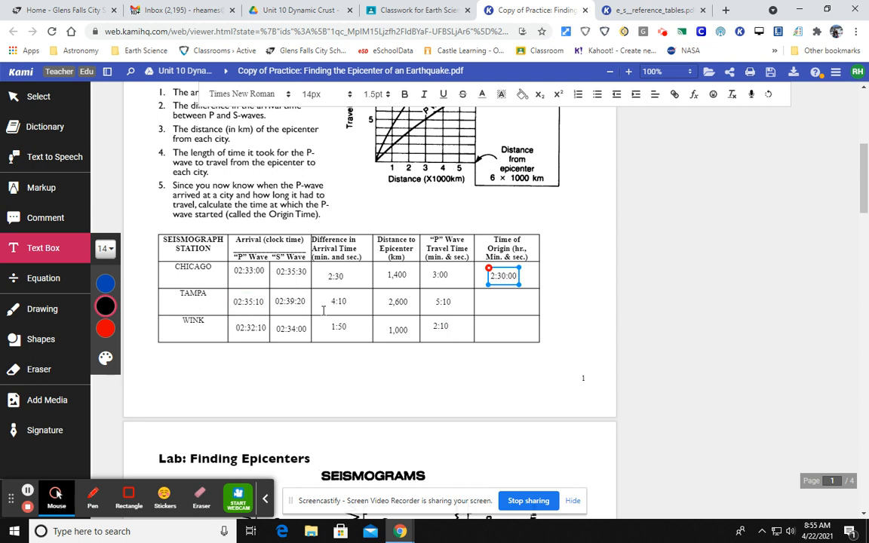
left_click(443, 302)
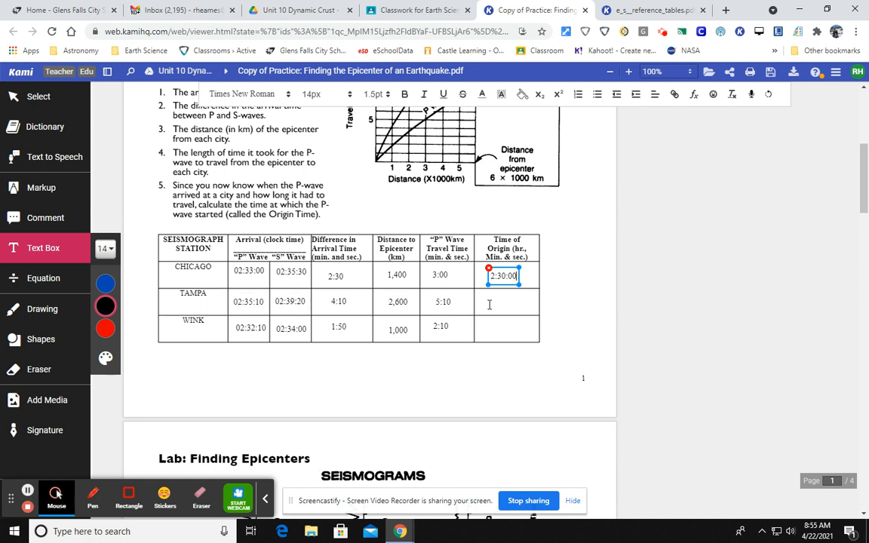
left_click(490, 302)
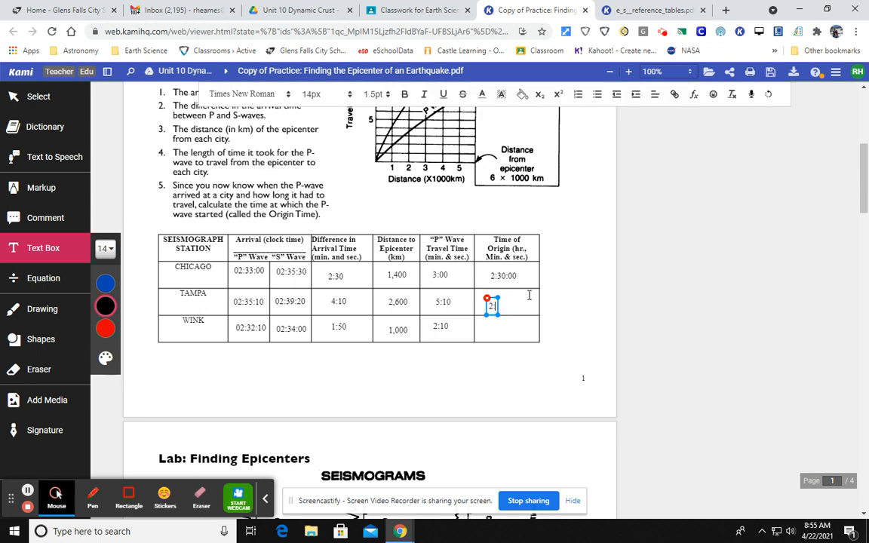
type("2:30:00")
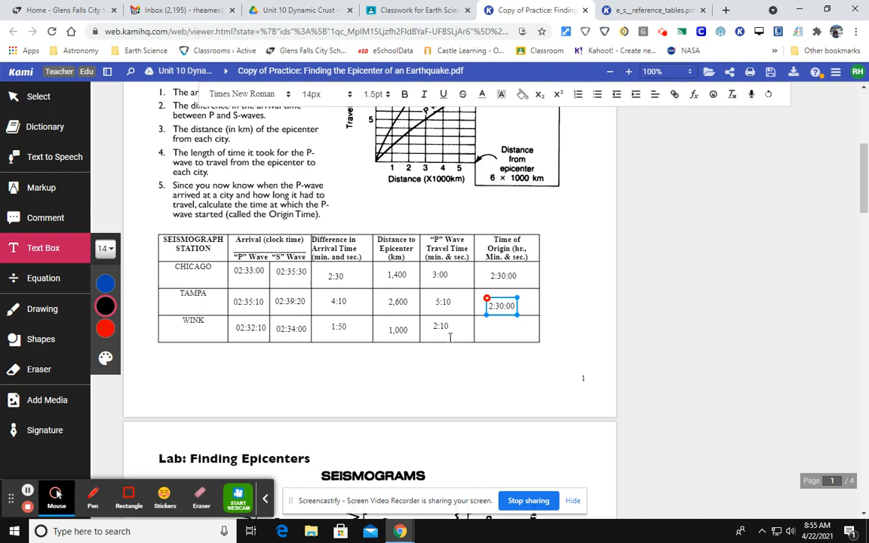
left_click(504, 274)
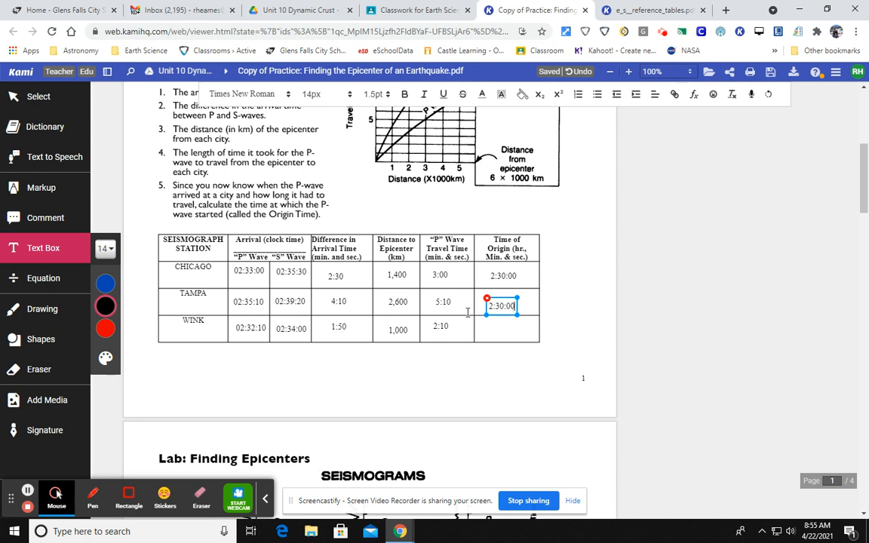
left_click(338, 326)
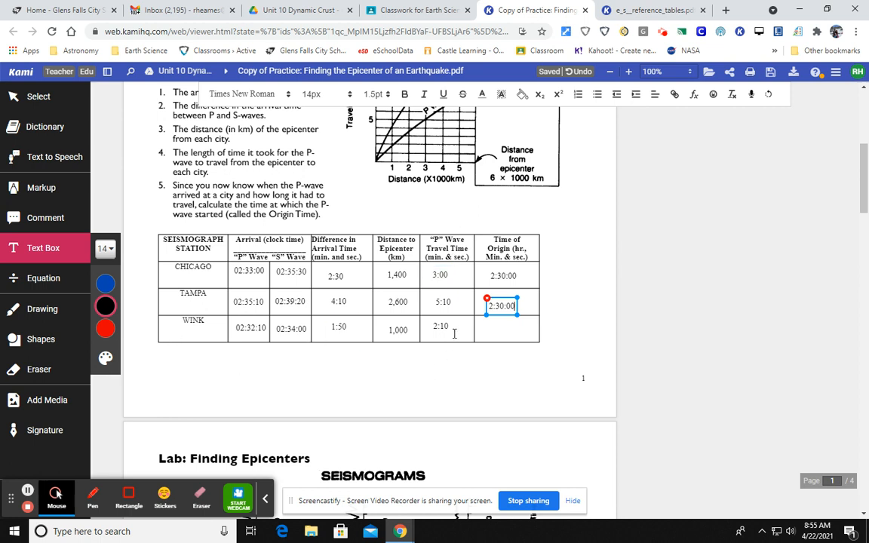
left_click(441, 326)
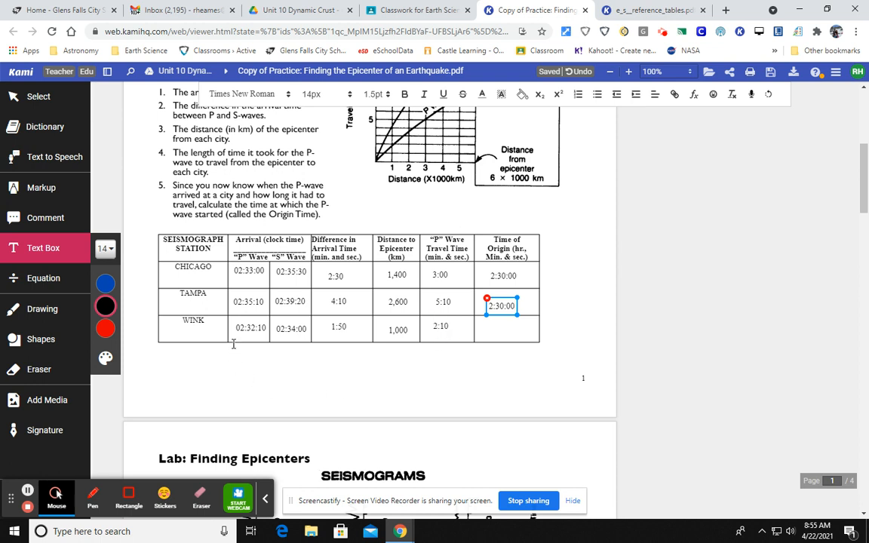
- Enter 2:30:00 as Wink's Time of Origin, completing the column
left_click(251, 329)
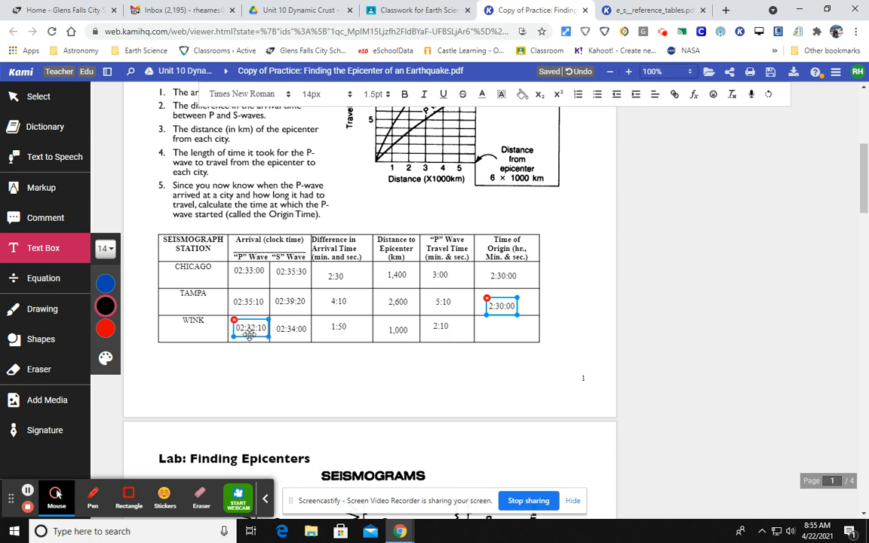
left_click(707, 353)
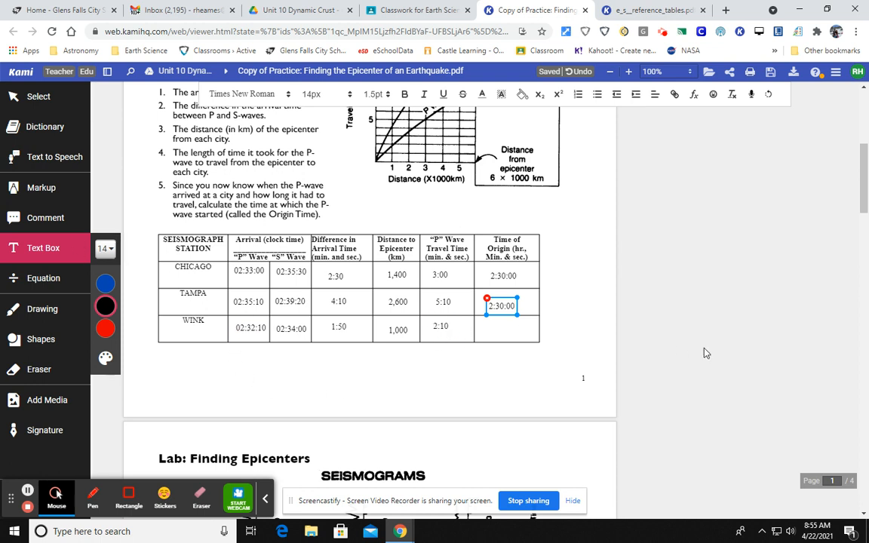
left_click(493, 329)
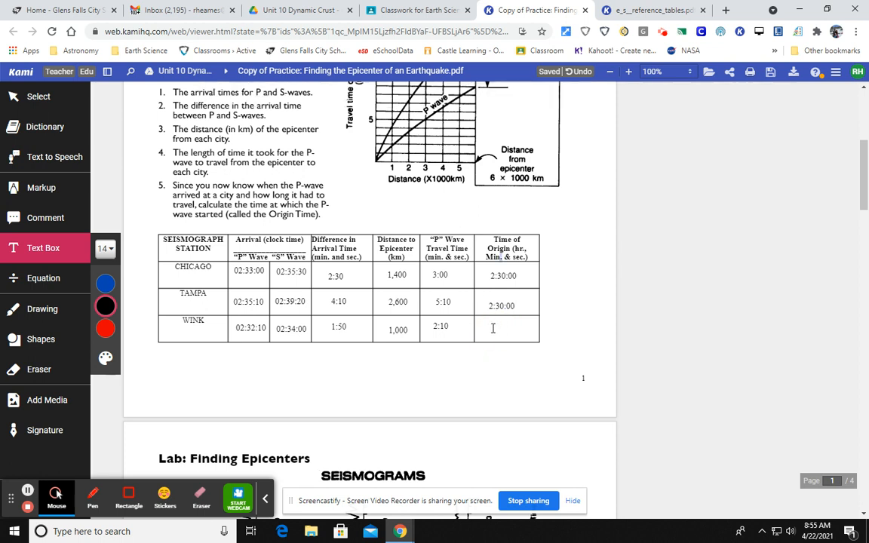
left_click(492, 327)
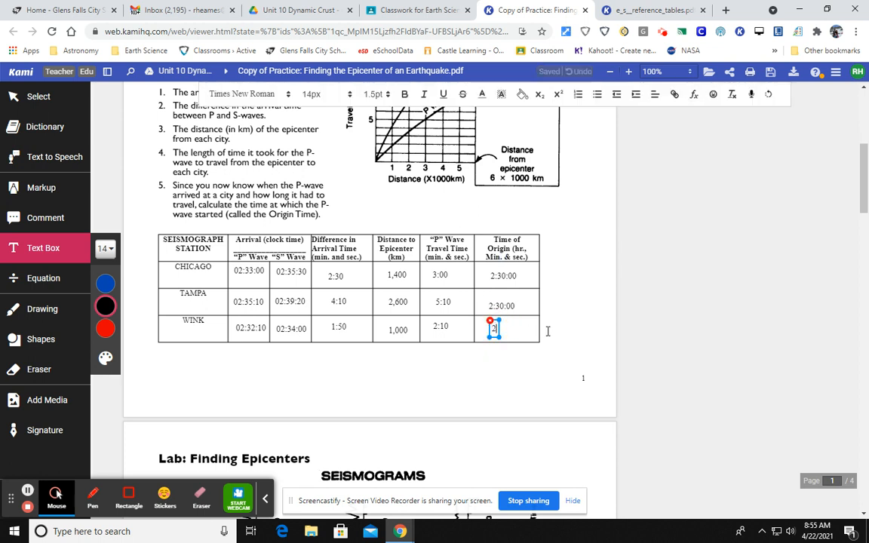
type(":30:00")
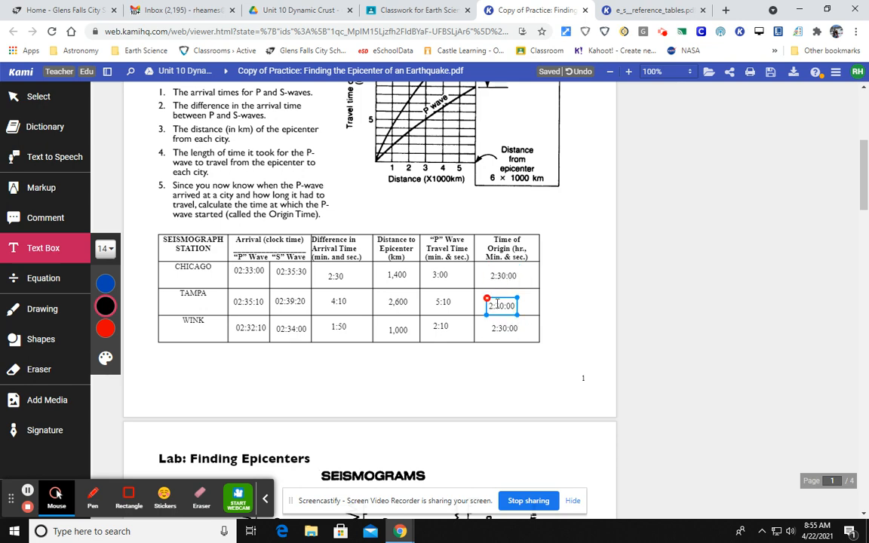
scroll("down", 3)
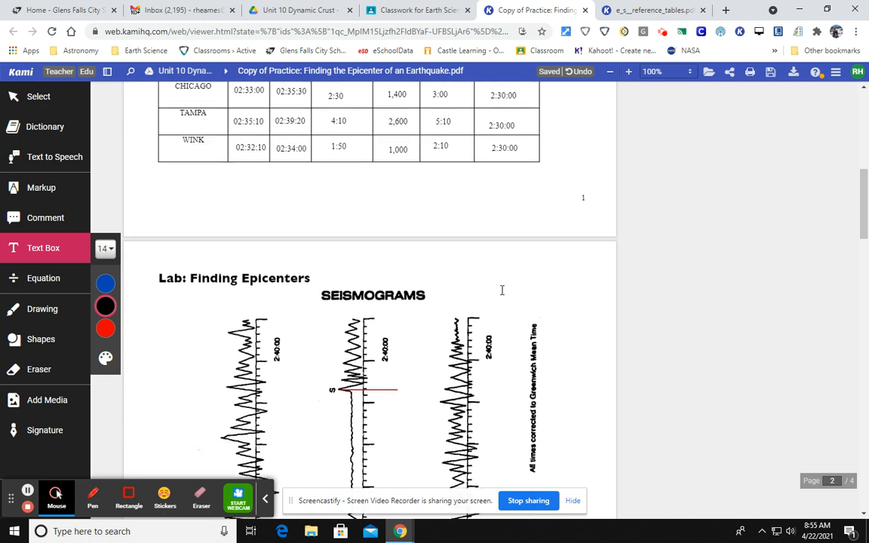
scroll("down", 3)
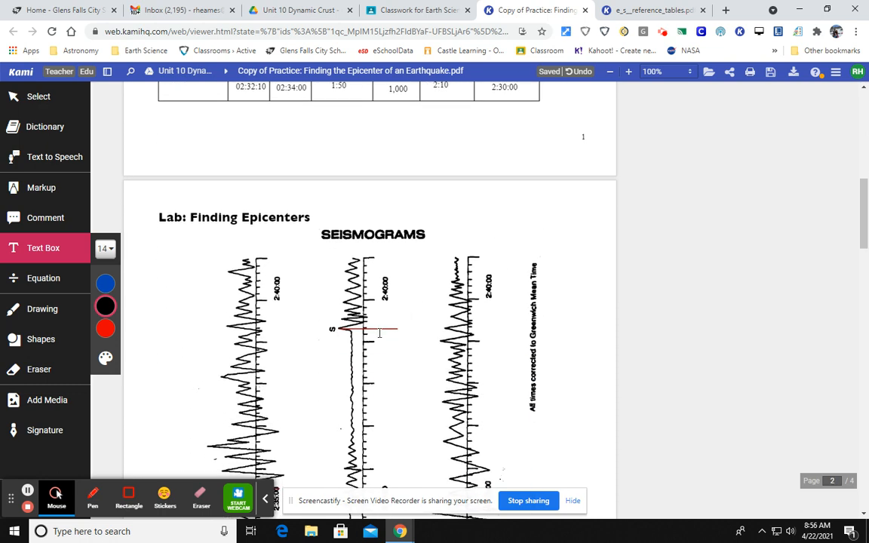
scroll("down", 3)
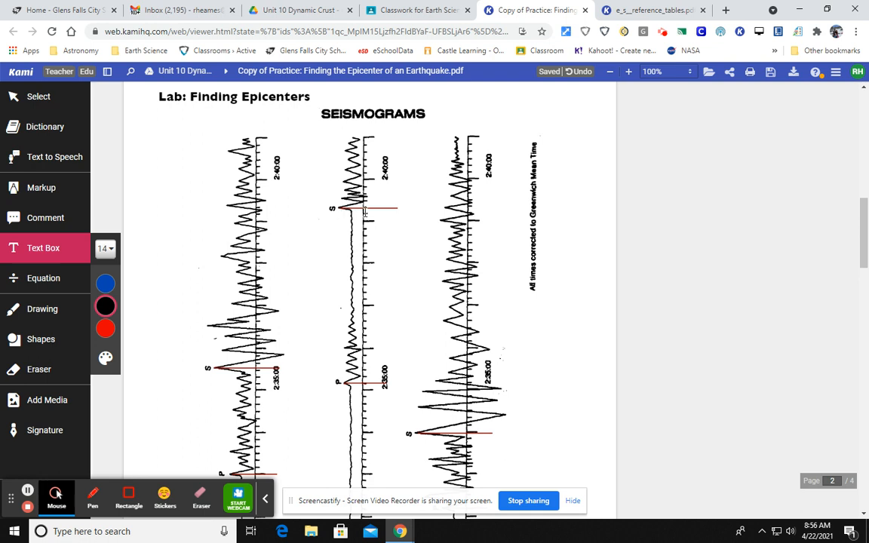
scroll("up", 3)
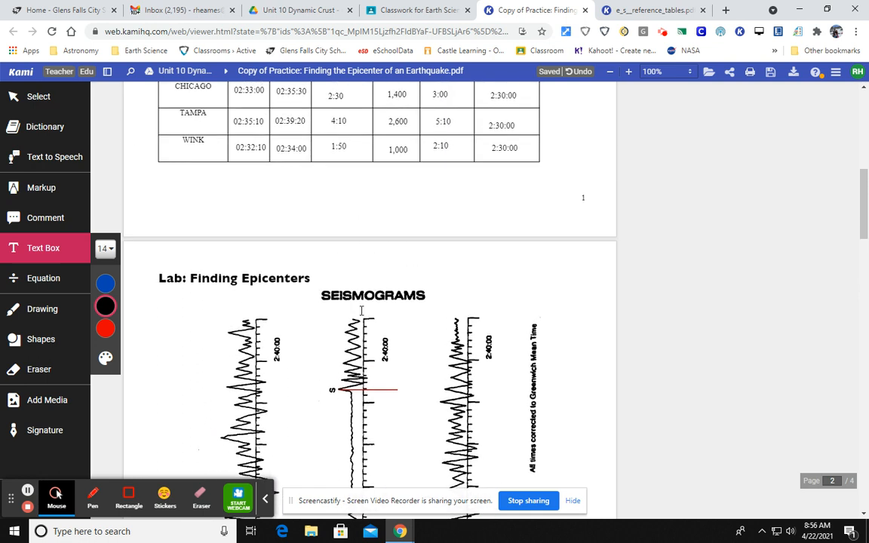
scroll("up", 3)
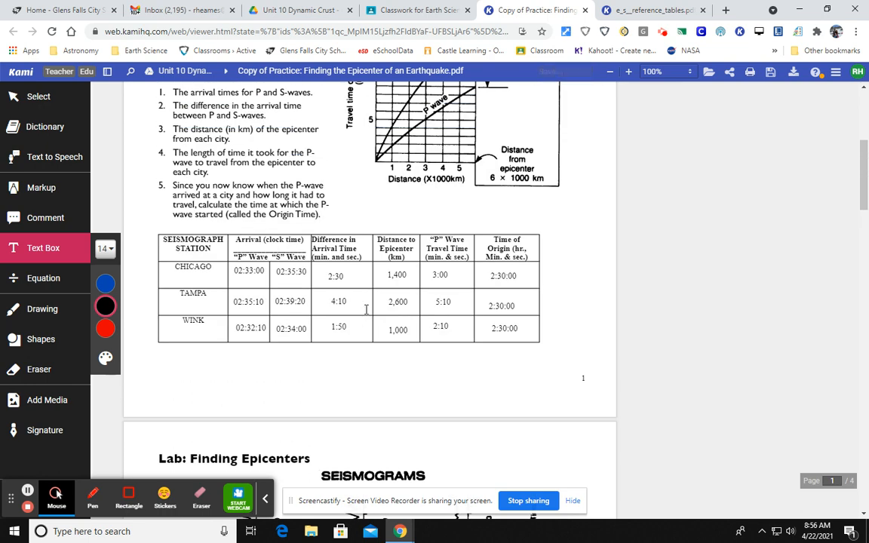
mouse_move(384, 309)
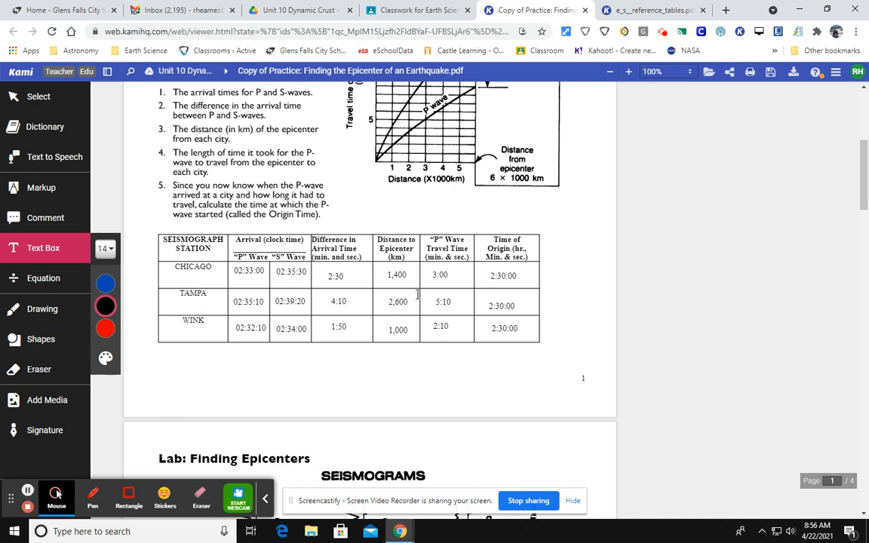
left_click(395, 275)
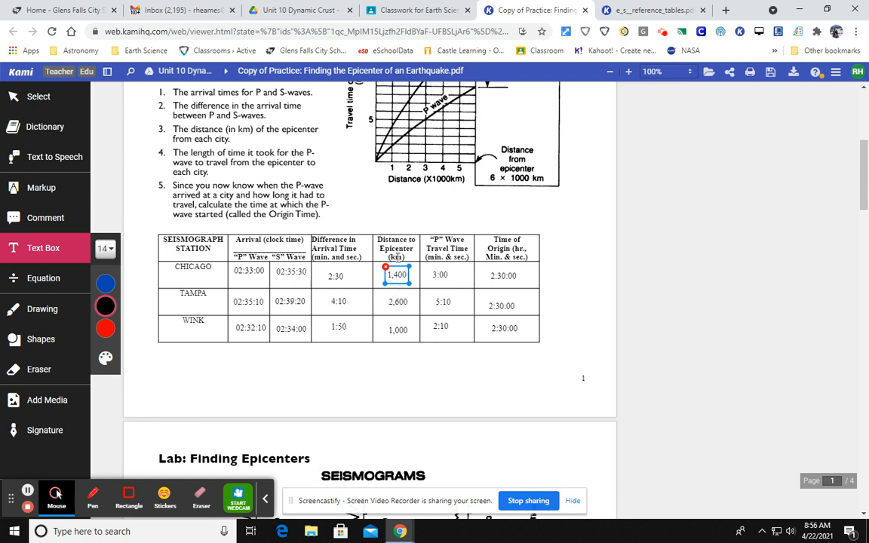
left_click(399, 302)
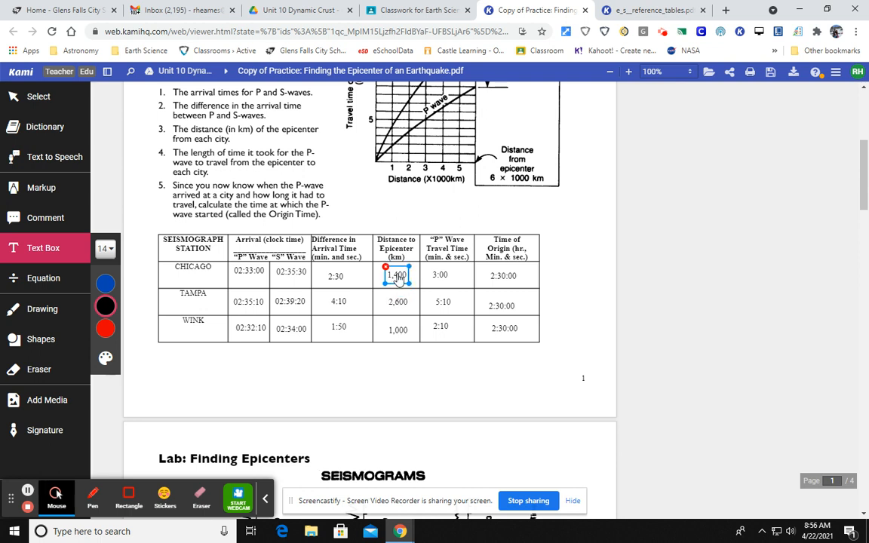
left_click(290, 275)
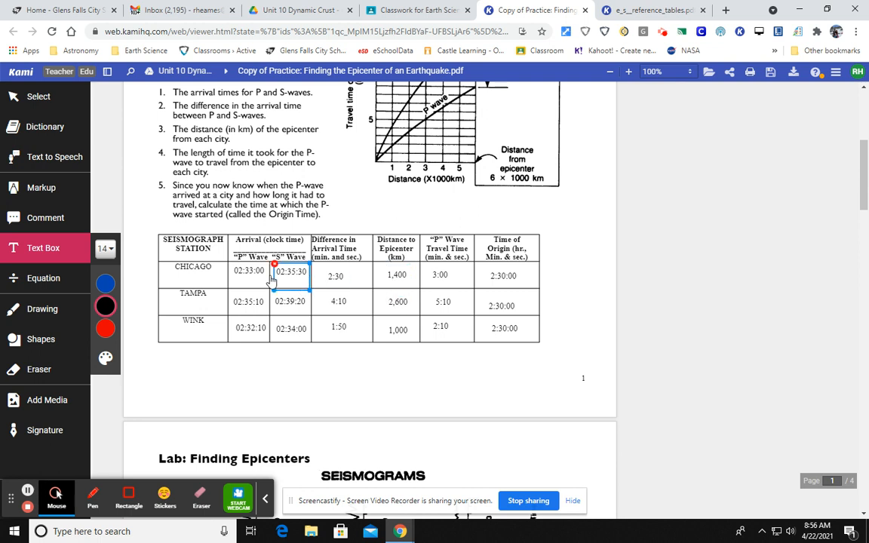
left_click(396, 275)
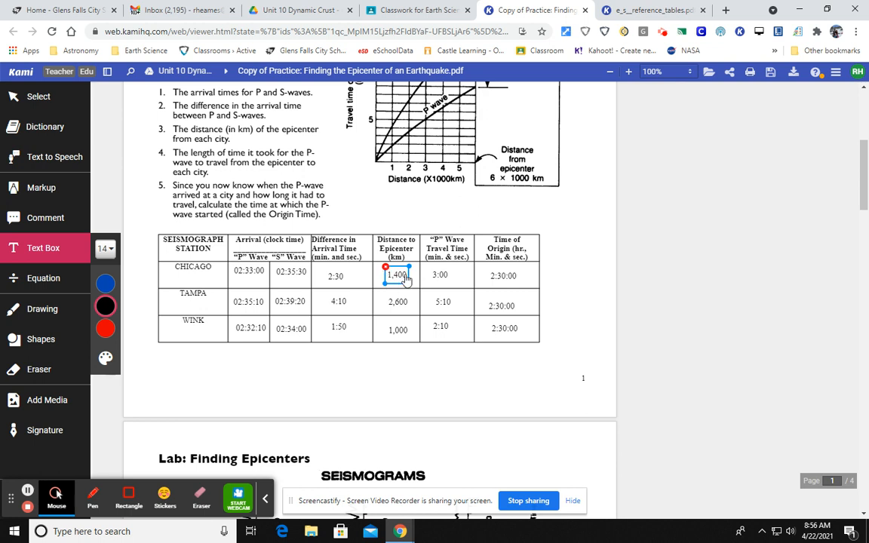
left_click(504, 275)
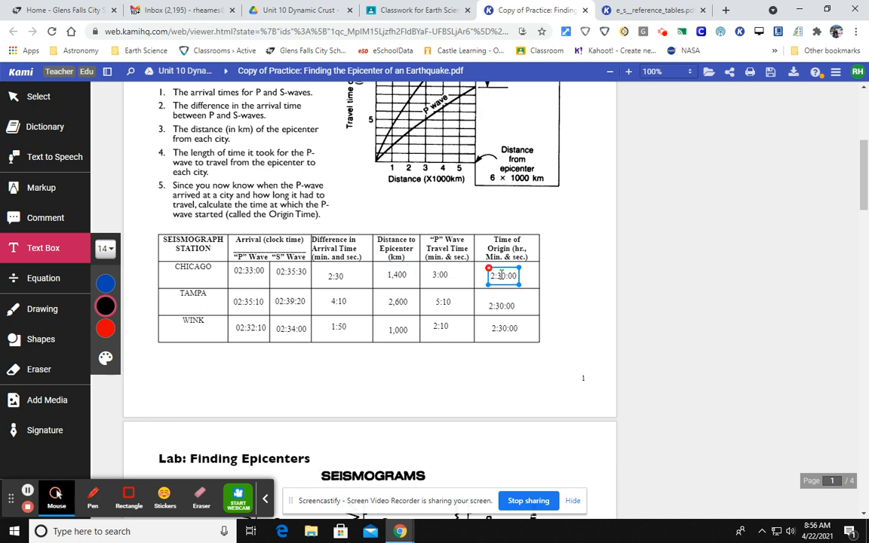
left_click(507, 371)
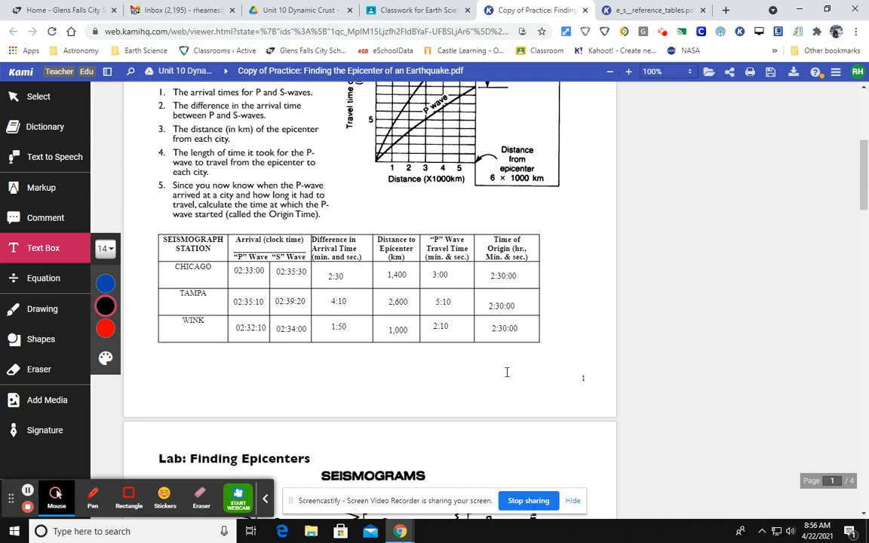
mouse_move(547, 311)
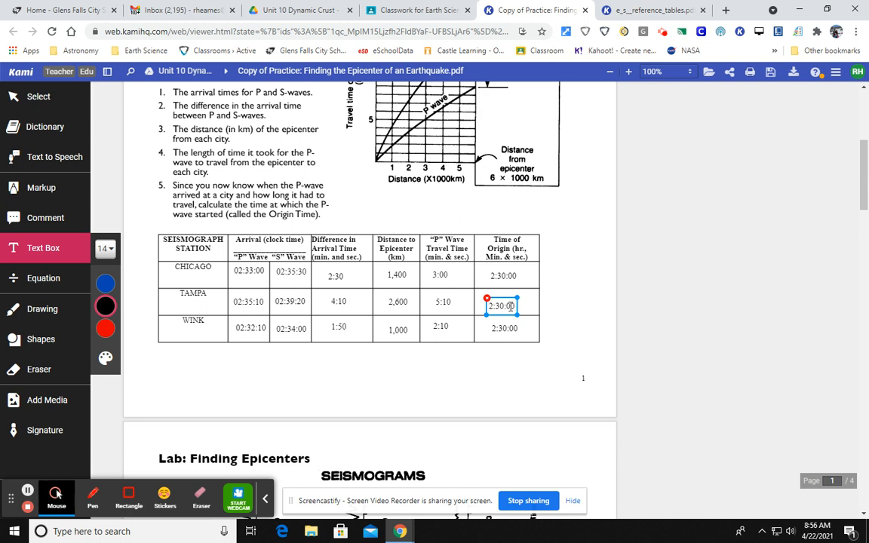
left_click(290, 302)
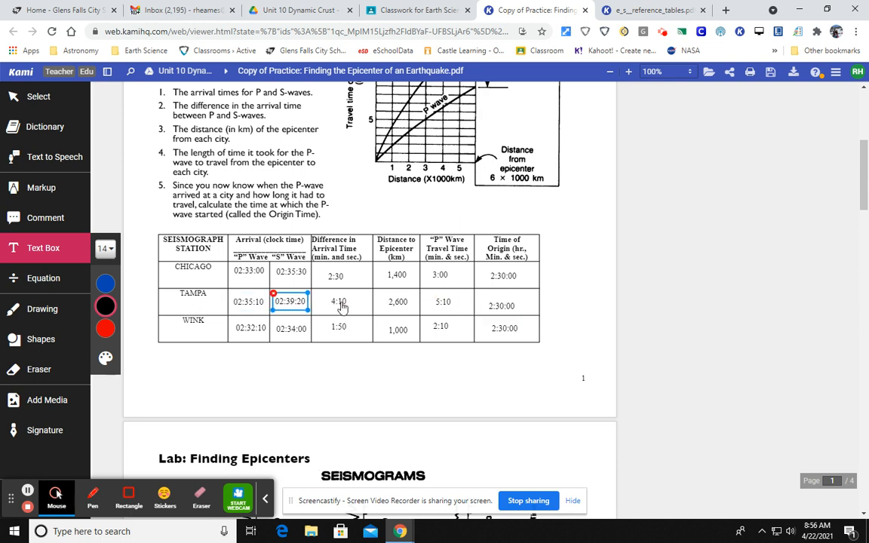